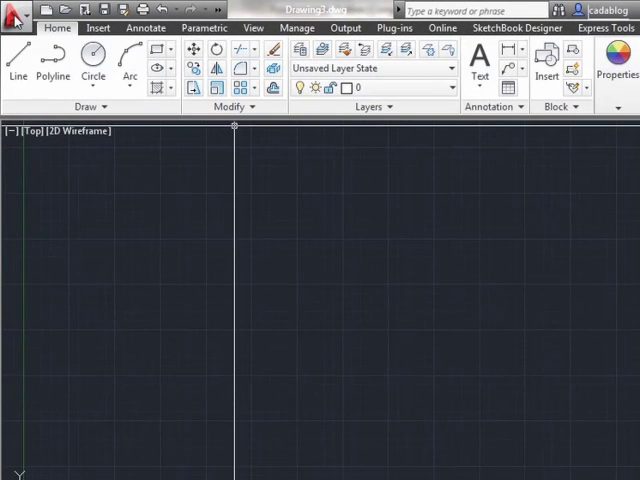
# Open Project-Template.dwg from the application menu and return to the Home ribbon.
pyautogui.click(14, 13)
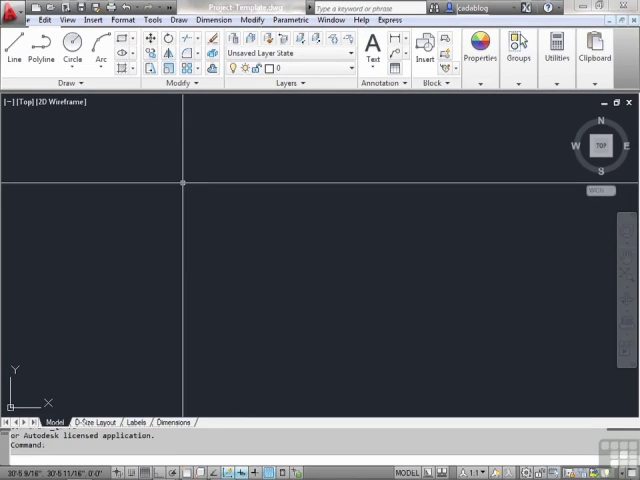
pyautogui.click(159, 20)
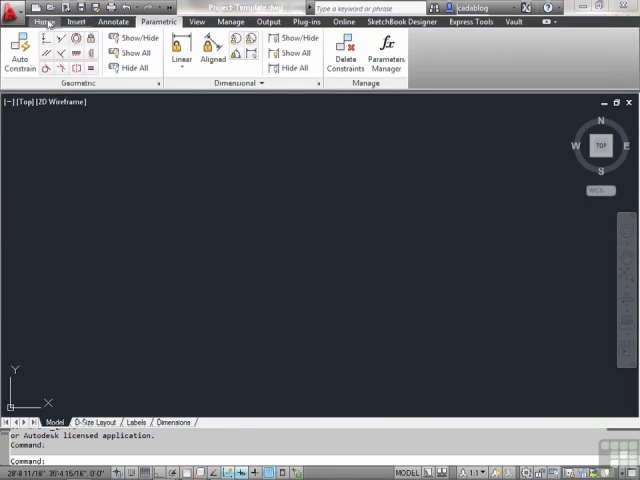
pyautogui.click(45, 21)
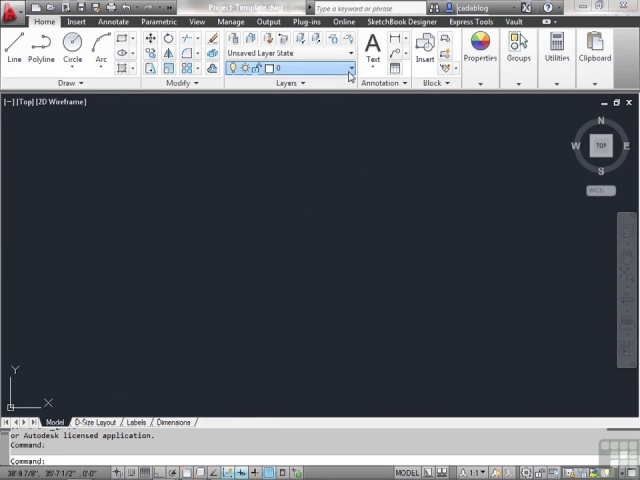
pyautogui.click(348, 68)
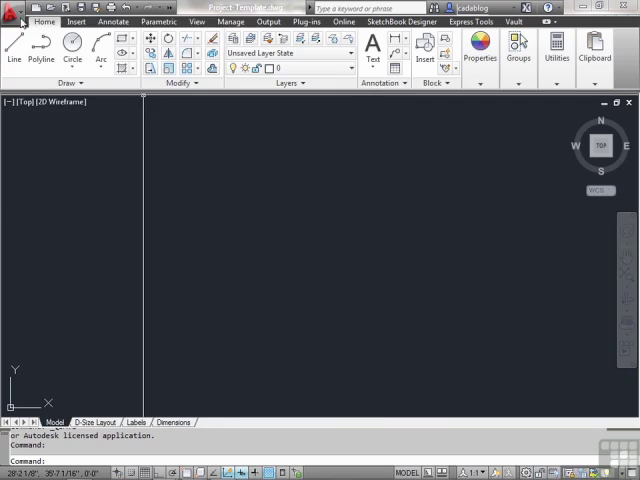
# Save the template as a new drawing named 'Final Project'.
pyautogui.click(10, 13)
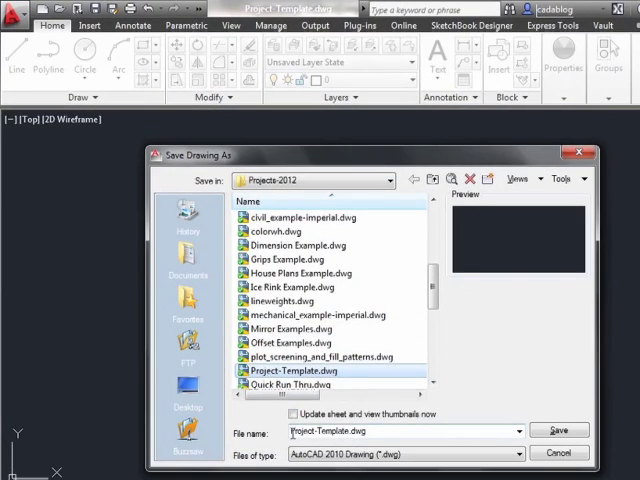
pyautogui.write('Final Project')
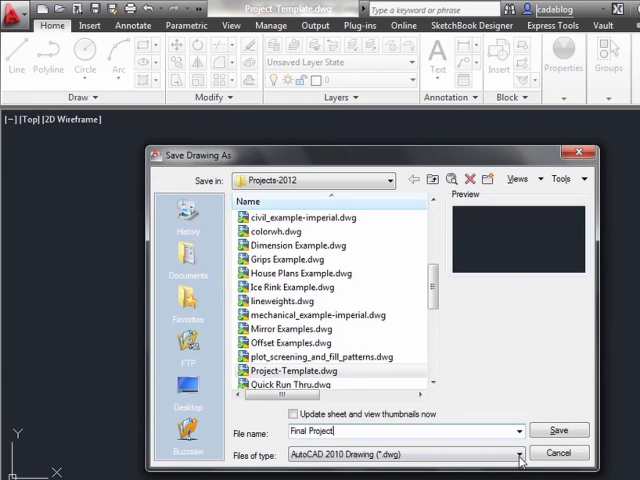
pyautogui.click(559, 430)
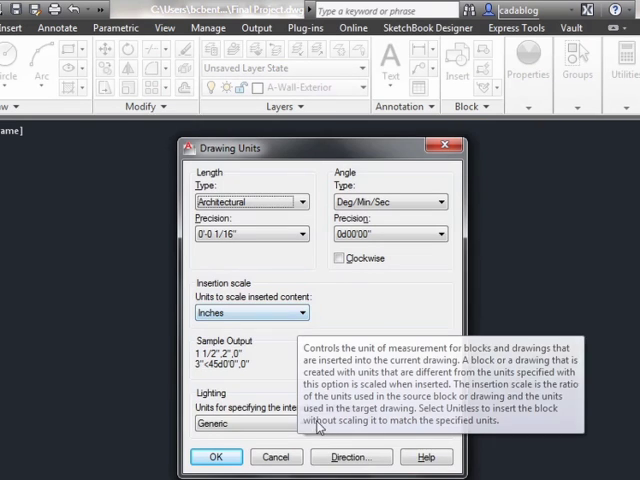
# Set Architectural lengths, 0'-0 1/16" precision and Inches insertion scale.
pyautogui.click(216, 457)
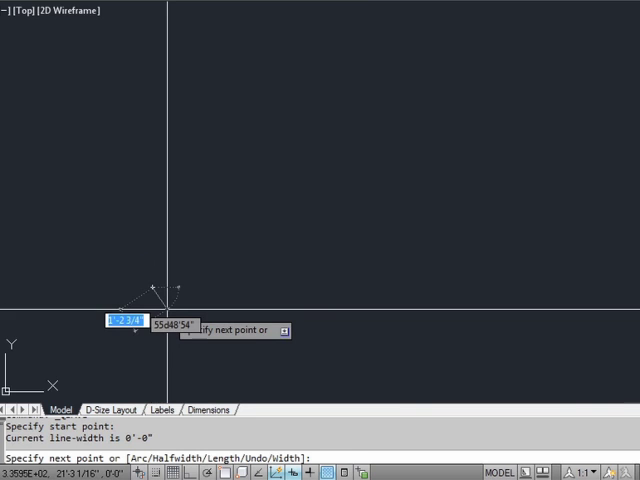
# With Ortho on, draw a 16'-8" wall across, then a 7'-6" wall upward.
pyautogui.press('f8')
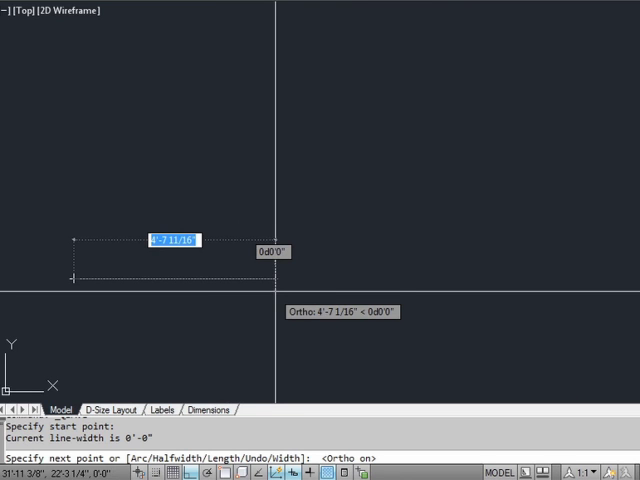
pyautogui.write("16'")
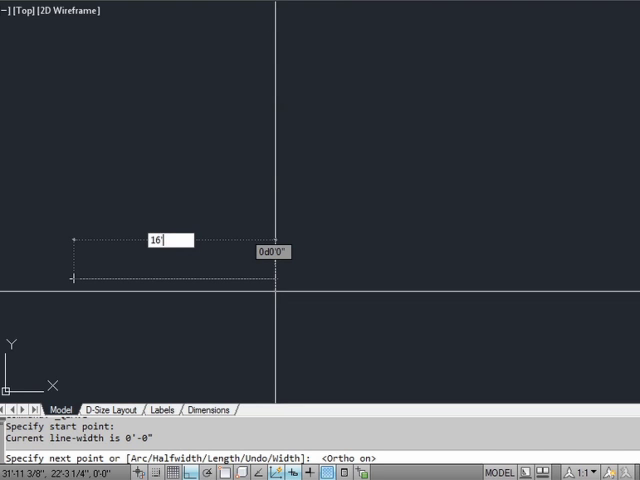
pyautogui.write('8')
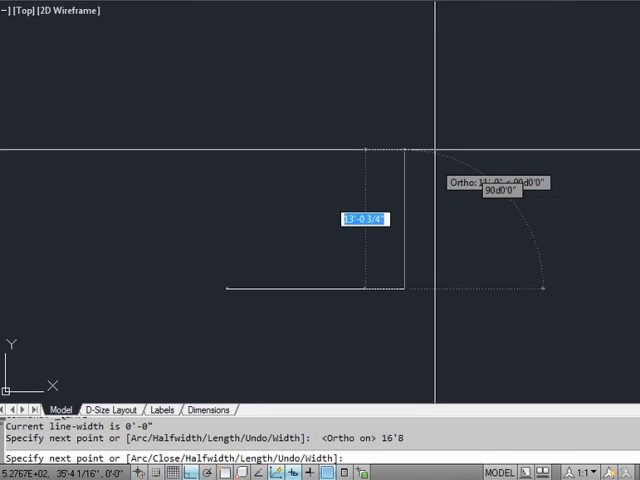
pyautogui.write("7'")
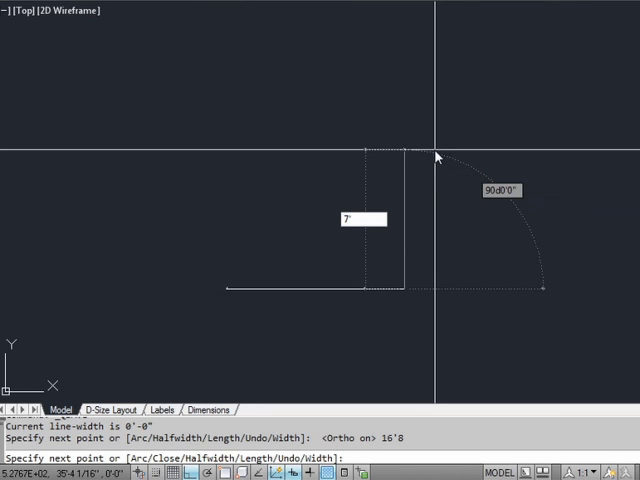
pyautogui.write('6')
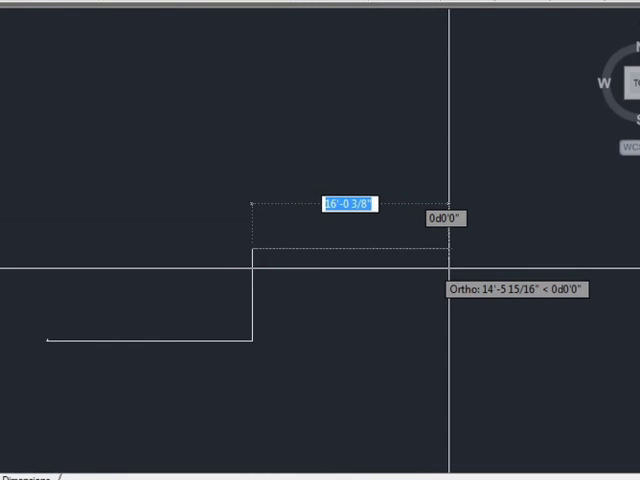
# Add walls of 30, 9'-4 5/8", 22', 30 and 16'-8", then close the outline.
pyautogui.write('30')
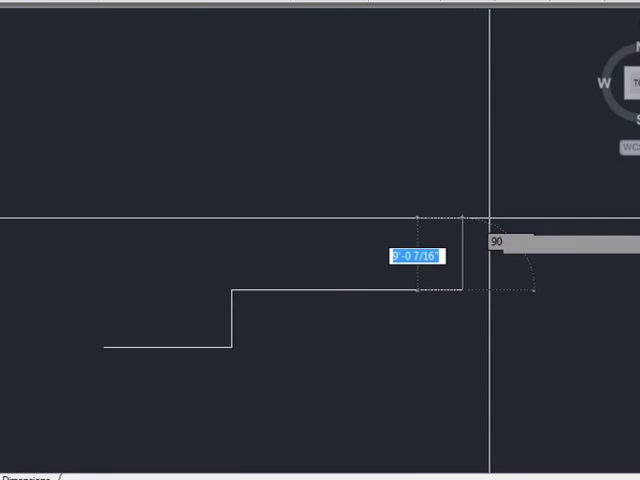
pyautogui.write("9'-4 5/8")
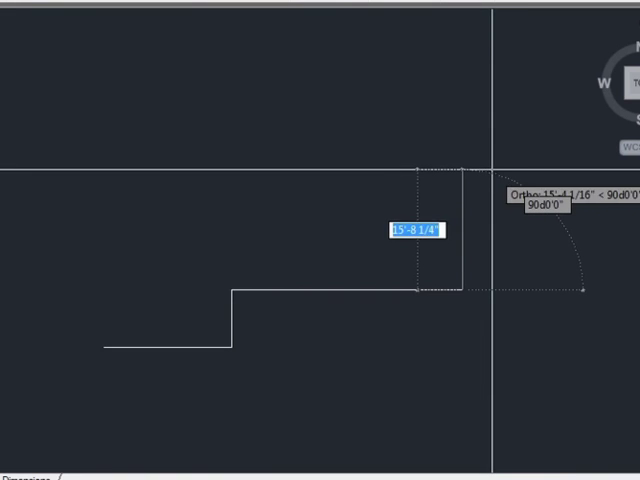
pyautogui.write("22'")
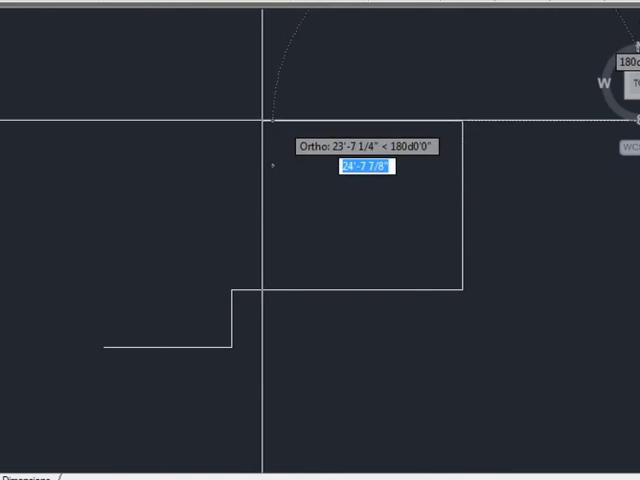
pyautogui.write('30')
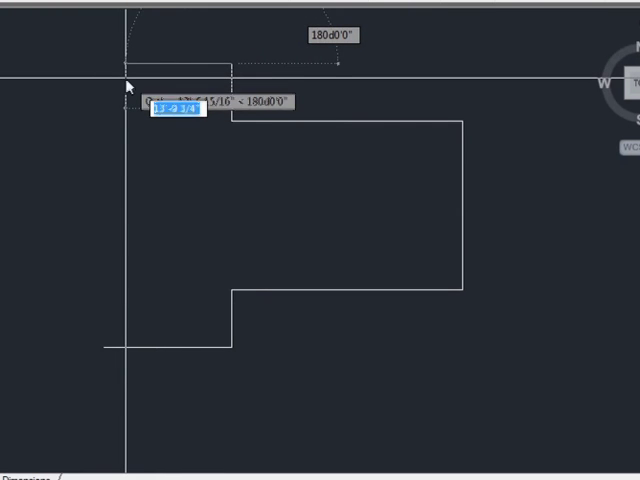
pyautogui.write("16'8")
pyautogui.write('c')
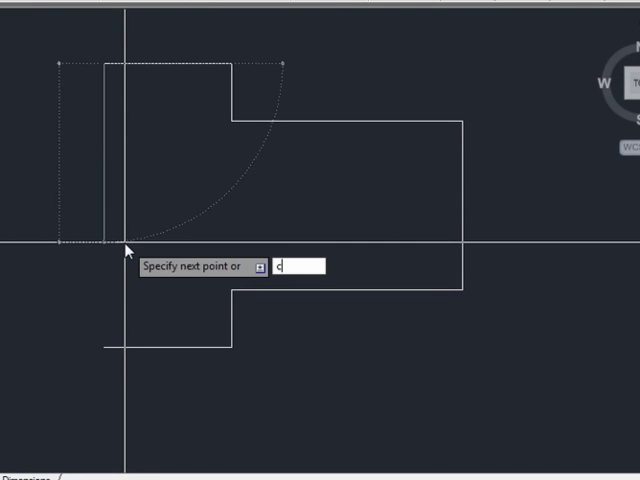
pyautogui.press('Enter')
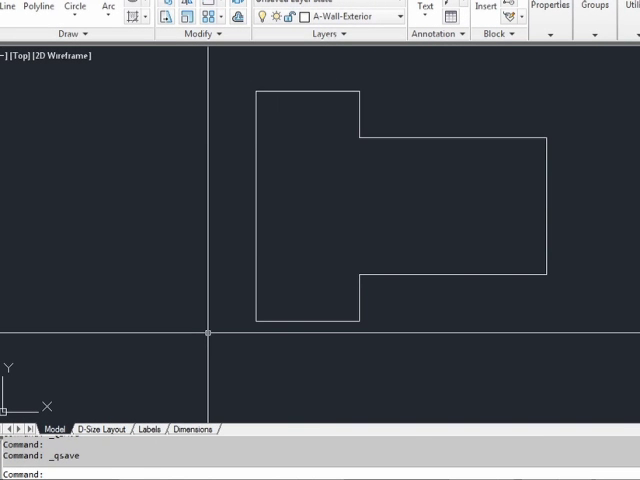
# Offset the wall outline 8 inches to create the second wall line.
pyautogui.write('O')
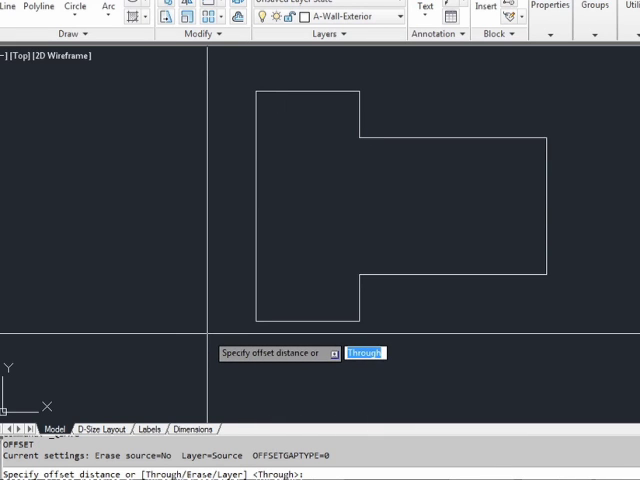
pyautogui.write('8')
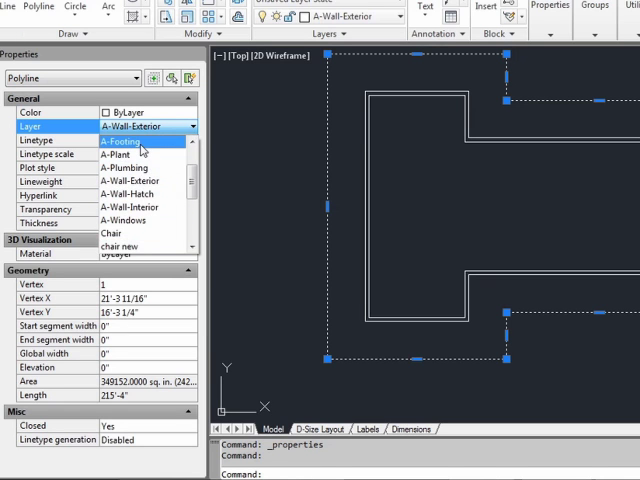
# Move the outer polyline from A-Wall-Exterior to the A-Footing layer.
pyautogui.click(120, 141)
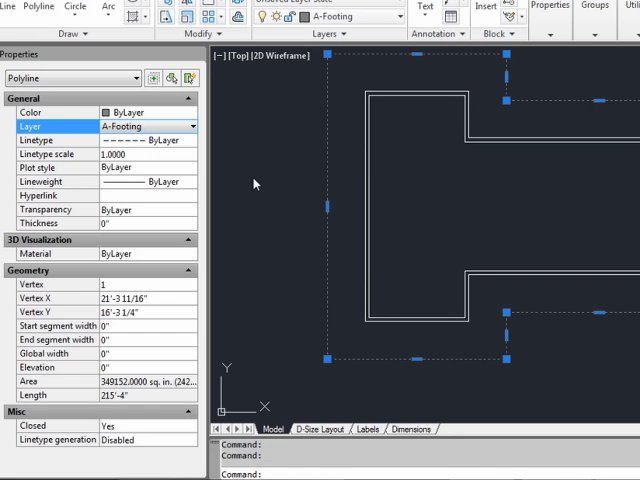
pyautogui.press('Escape')
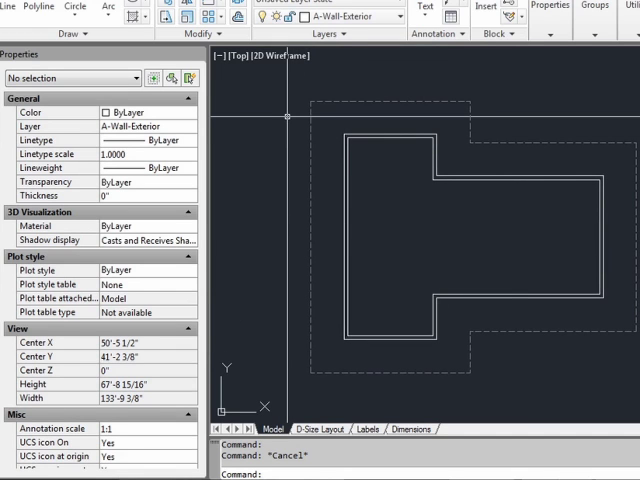
pyautogui.moveTo(281, 116)
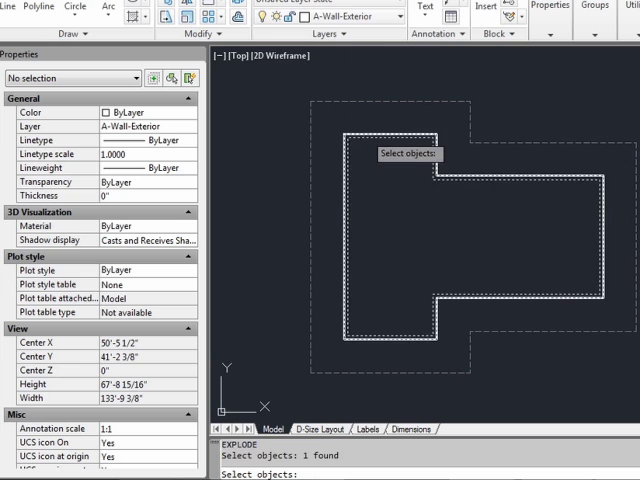
# Explode both wall polylines into separate line segments.
pyautogui.click(390, 193)
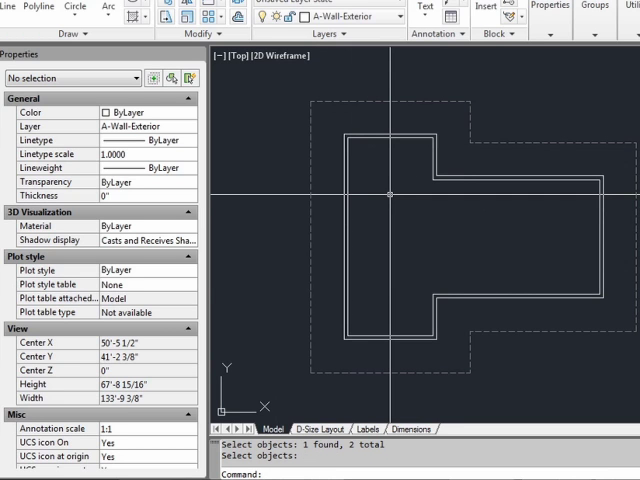
pyautogui.moveTo(406, 201)
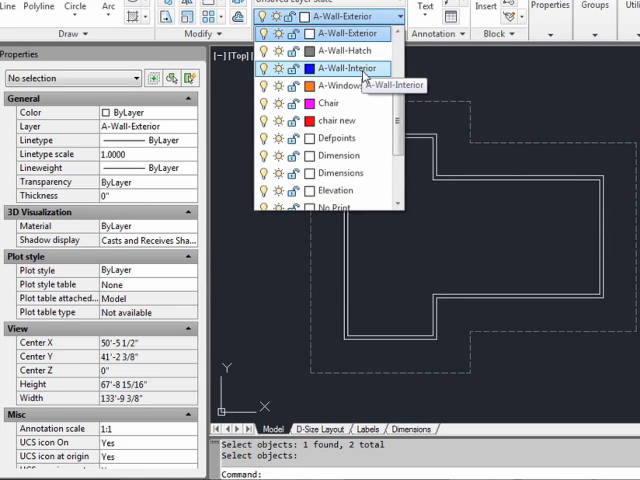
# Make A-Wall-Interior current, draw a wall line and offset it 6 inches.
pyautogui.click(347, 68)
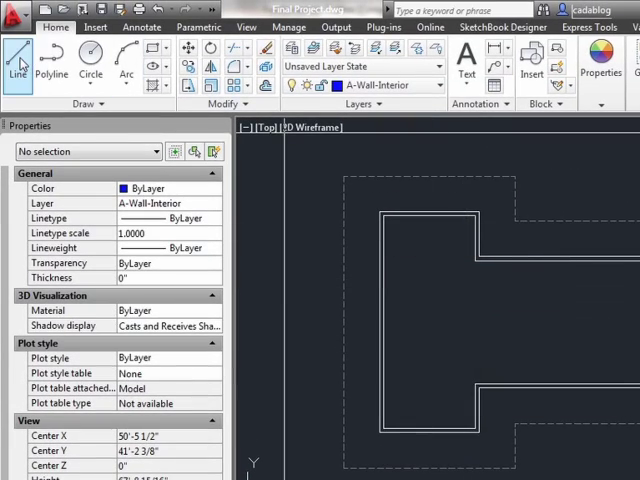
pyautogui.click(17, 62)
pyautogui.write('6')
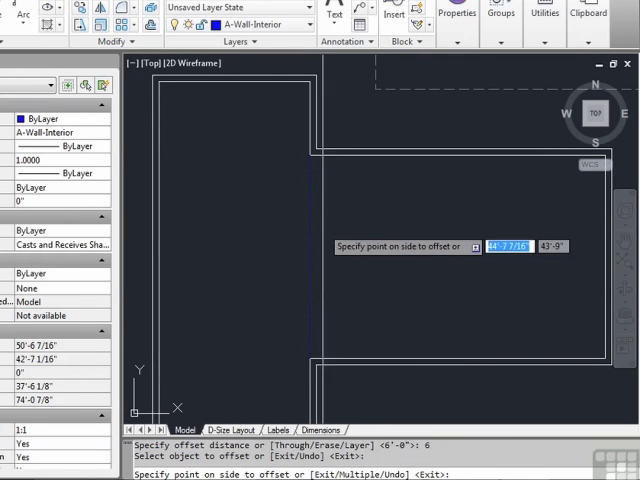
pyautogui.click(345, 230)
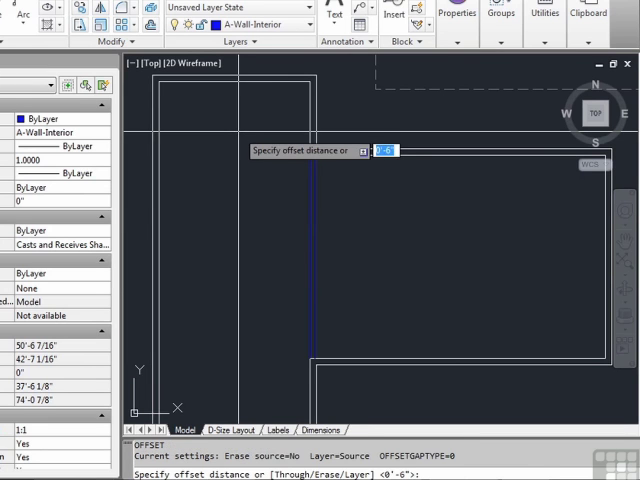
# Offset the top wall line by 12' and begin matching the blue interior wall properties.
pyautogui.write("12'")
pyautogui.write('m')
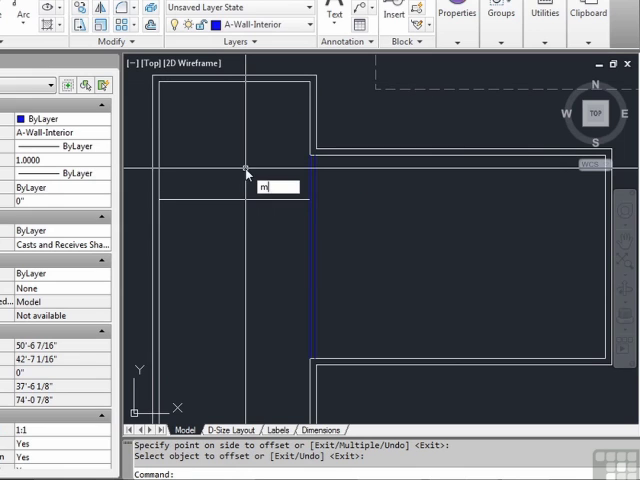
pyautogui.write('a')
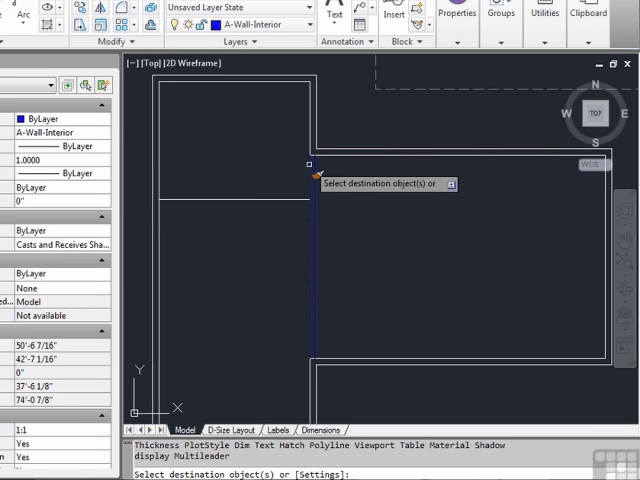
pyautogui.moveTo(290, 205)
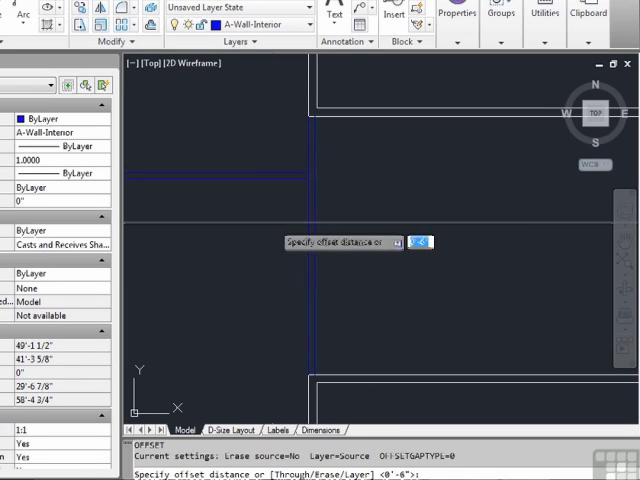
# Offset the horizontal interior wall by 3 and trim a door opening into the vertical blue wall.
pyautogui.write('3')
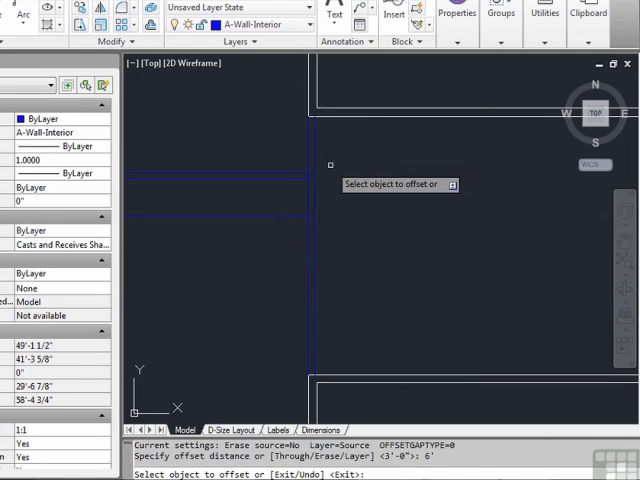
pyautogui.click(290, 263)
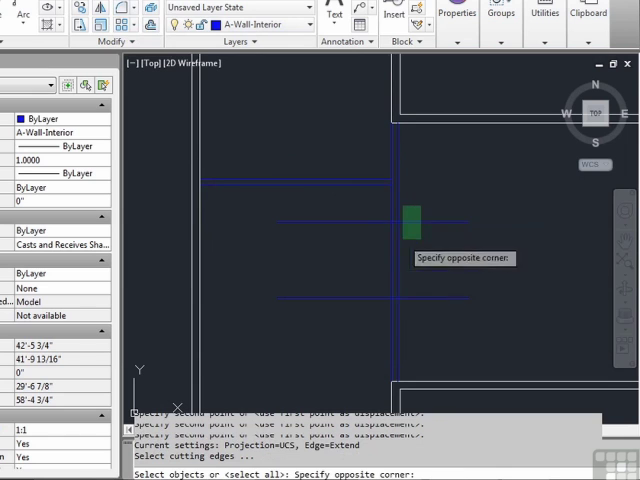
pyautogui.click(374, 321)
pyautogui.write('1')
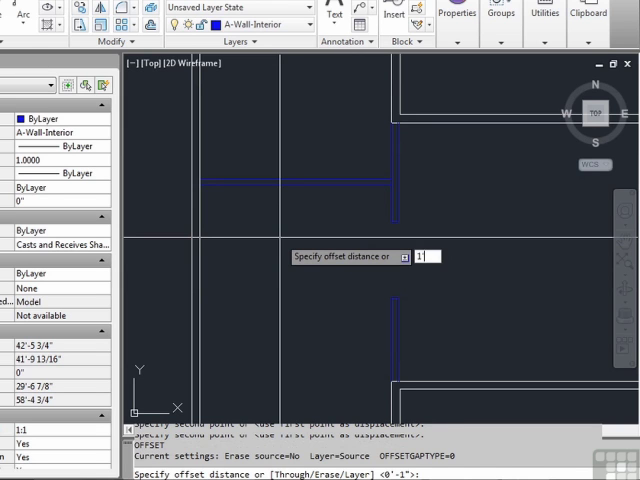
# Confirm the offset guide lines from the exterior wall and start Trim (TR) for the opening.
pyautogui.press('enter')
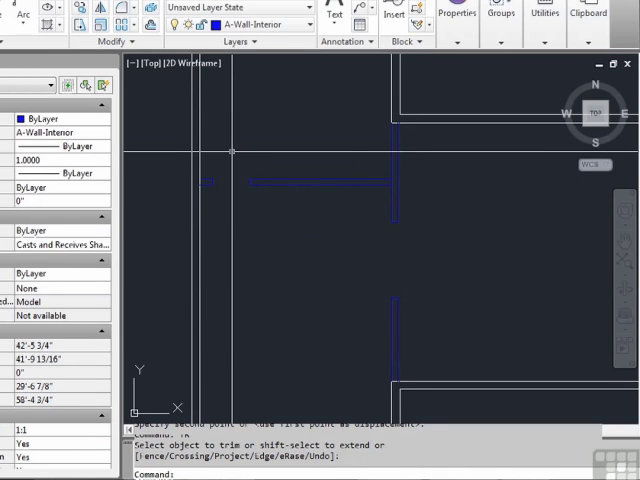
pyautogui.write('TR')
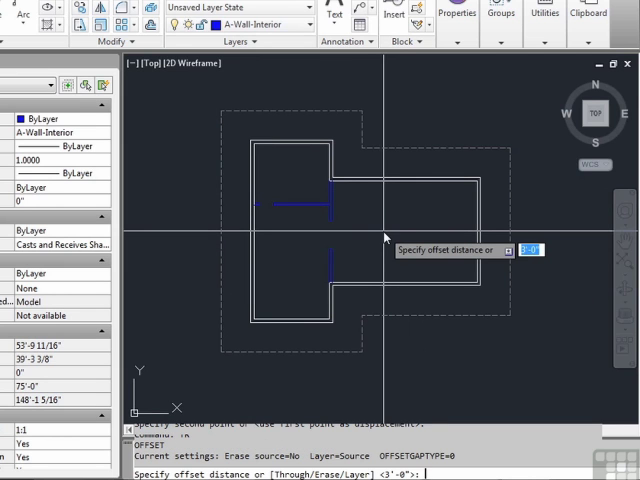
# Offset interior wall lines by 4 and 3 inside the right wing, then start Copy (CP).
pyautogui.write('4')
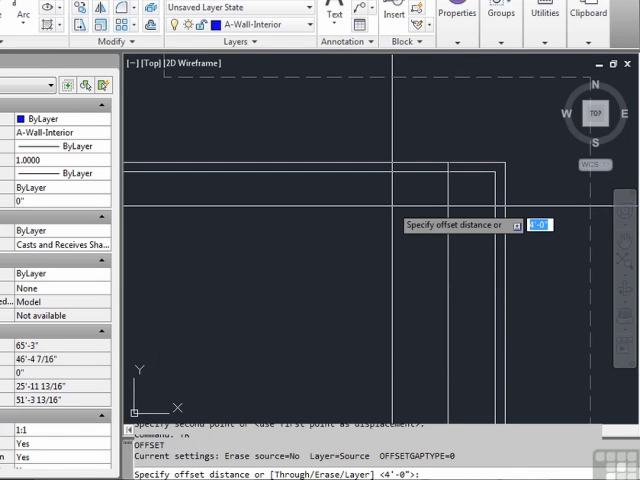
pyautogui.write('3')
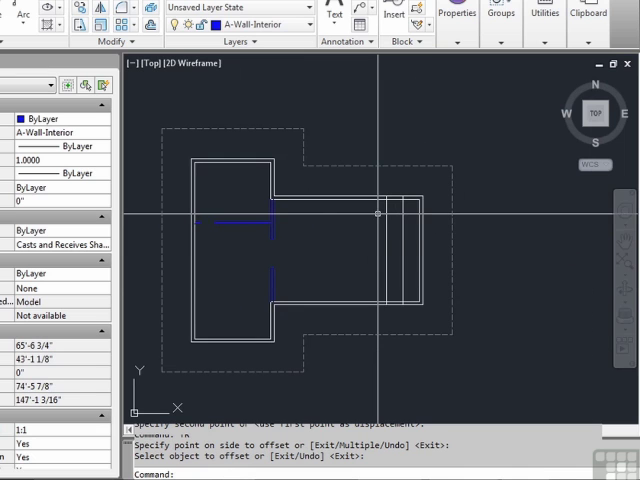
pyautogui.write('CP')
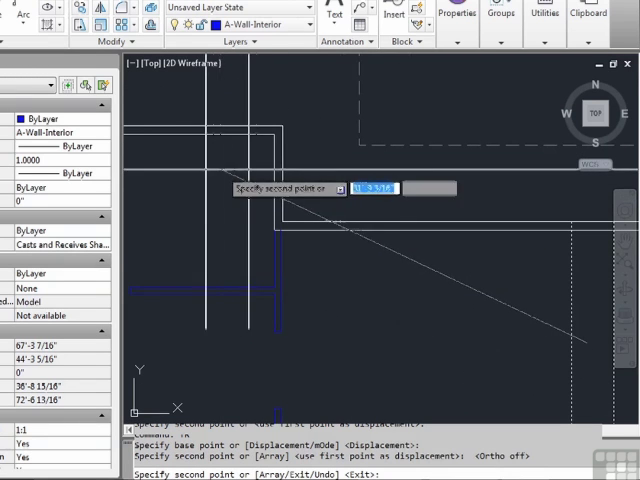
# Place the copied blue interior wall piece at its new position in the plan.
pyautogui.click(320, 302)
pyautogui.write('L')
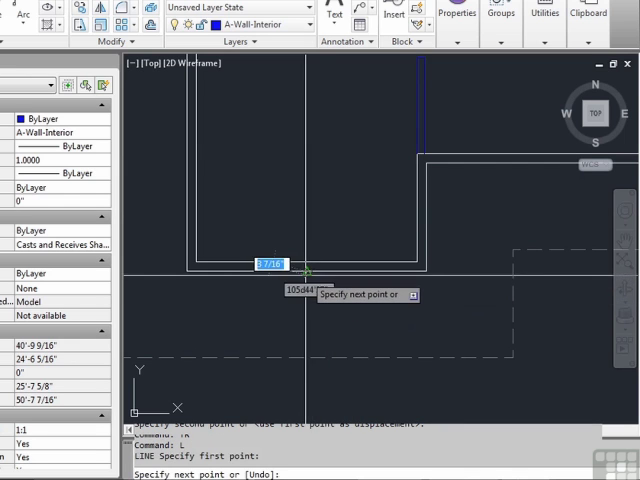
# Offset the guide line across the left room's bottom wall by 3'4" and trim the opening.
pyautogui.press('f8')
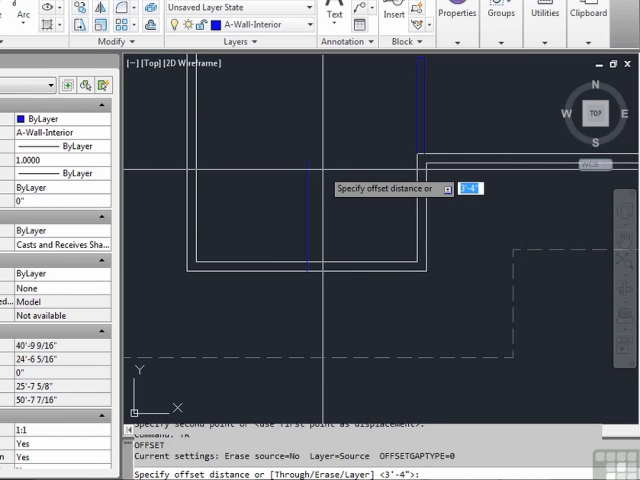
pyautogui.write("3'4")
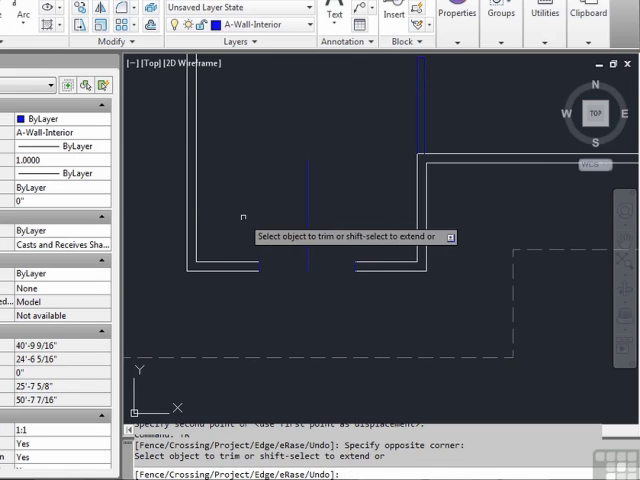
pyautogui.write('m')
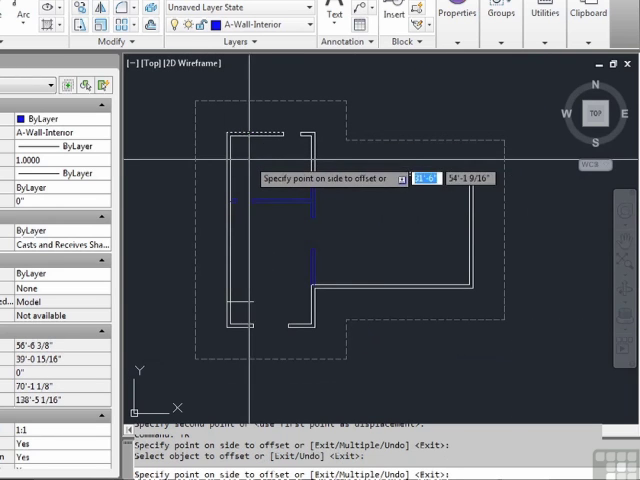
# Finish the exterior door gaps and offset a guide line 36 along the left wall.
pyautogui.click(250, 163)
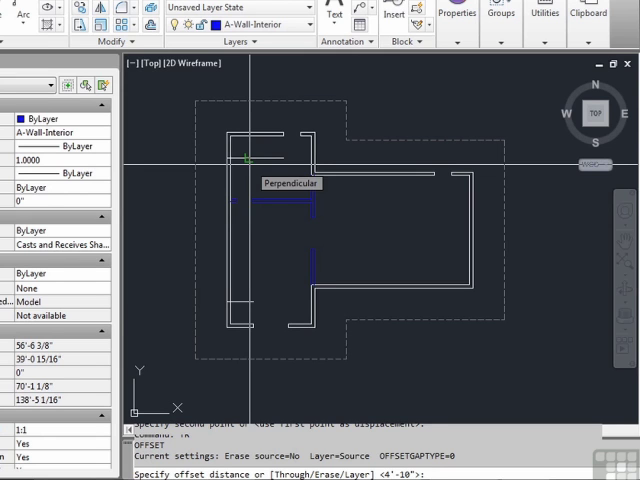
pyautogui.write('36')
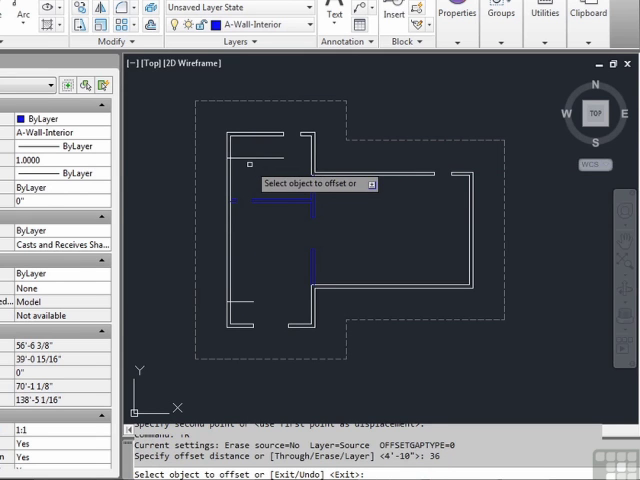
pyautogui.click(248, 172)
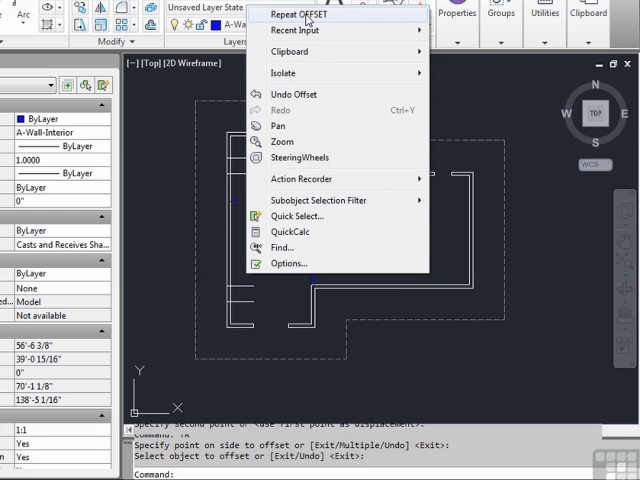
# Repeat Offset at 9 to add more window guide lines down the left wall.
pyautogui.click(300, 14)
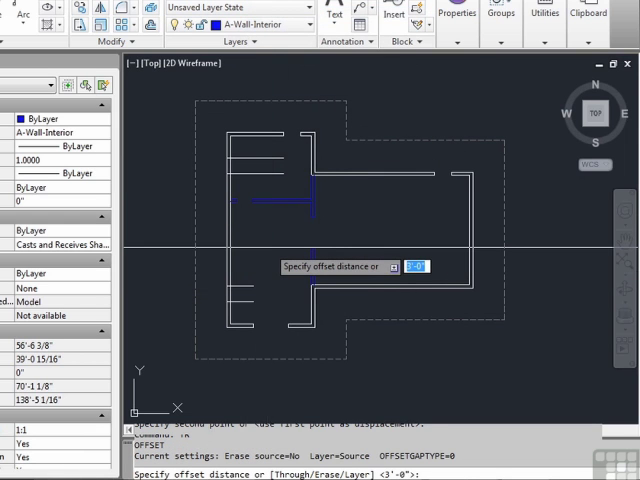
pyautogui.write('9')
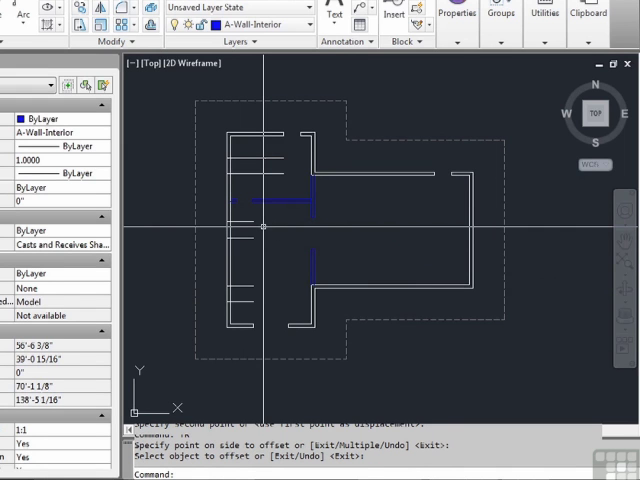
# Trim window openings into the left exterior wall, remove guide lines, and save.
pyautogui.write('TR')
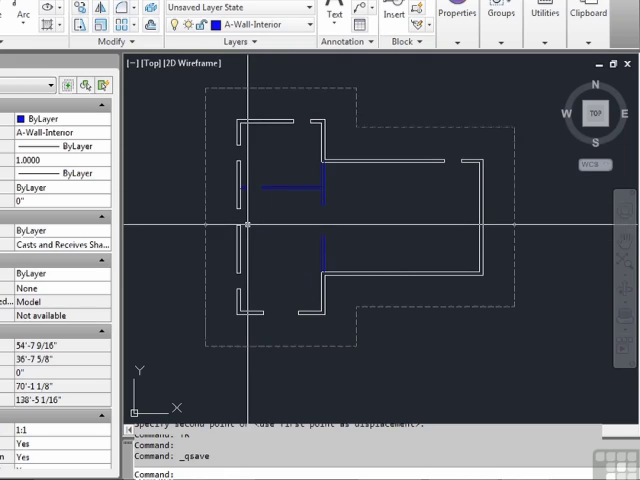
# Hatch the double exterior wall with the ANSI31 diagonal pattern.
pyautogui.write('H')
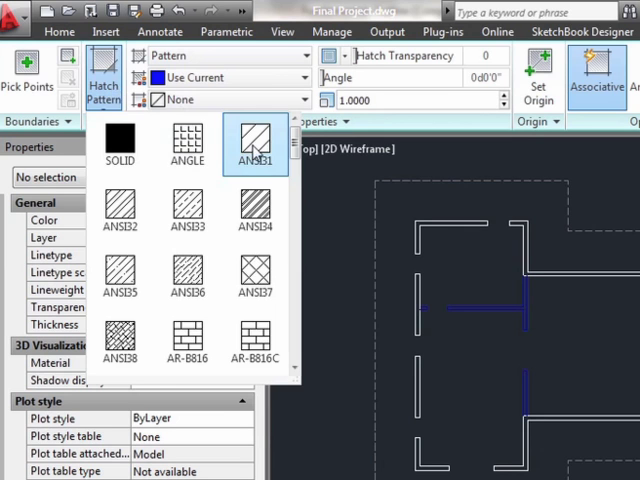
pyautogui.click(255, 145)
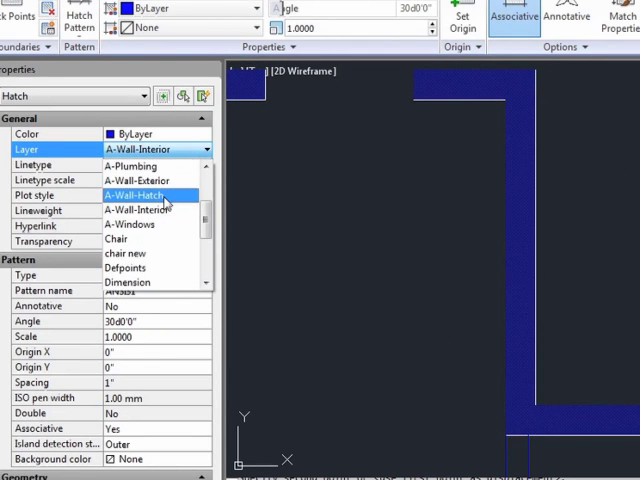
# Put the wall hatch on the A-Wall-Hatch layer and zoom out to the full plan.
pyautogui.click(133, 195)
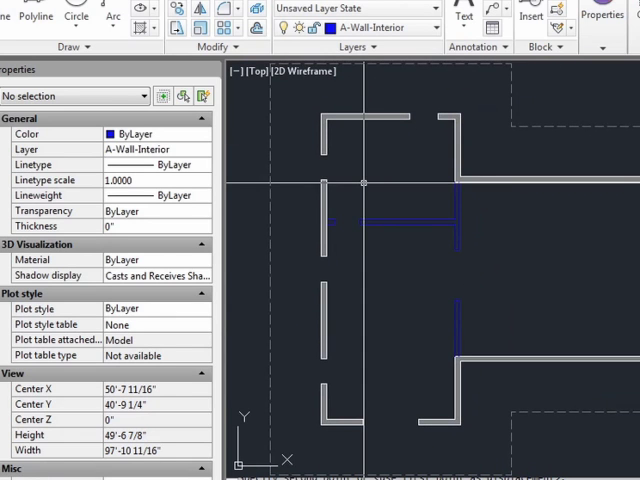
pyautogui.scroll(-3)
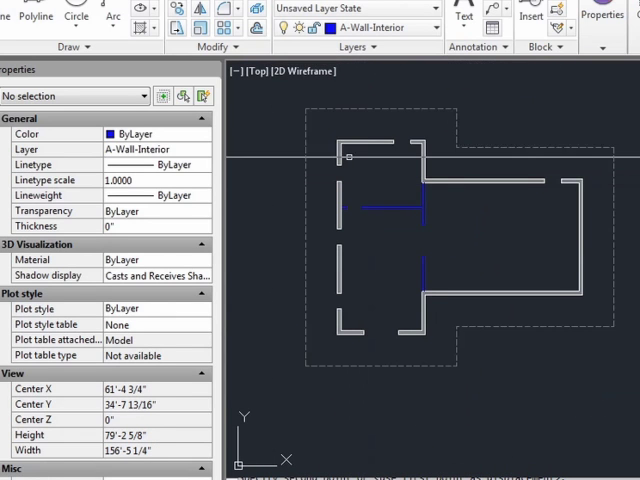